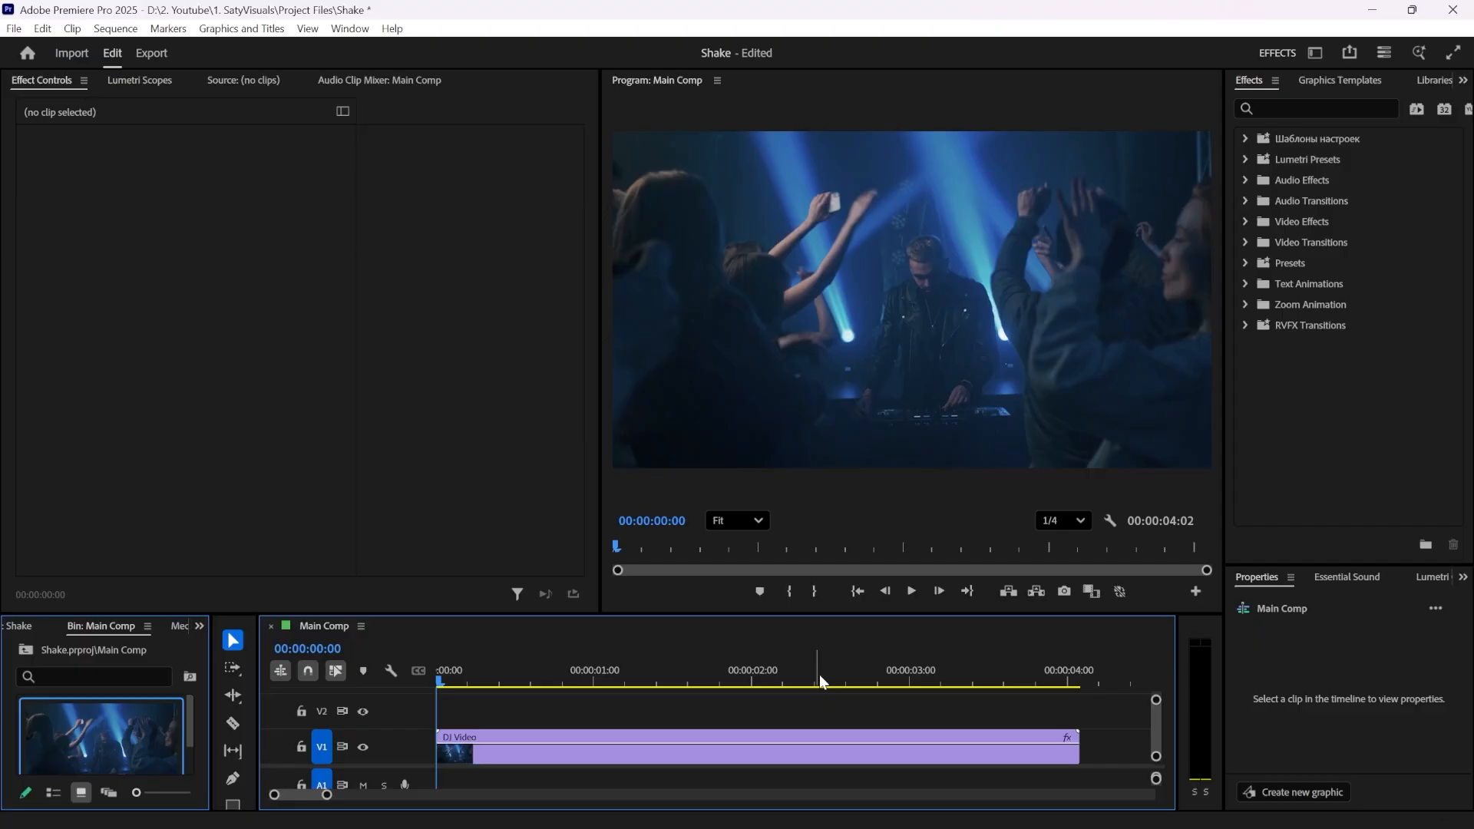
pyautogui.moveTo(637, 740)
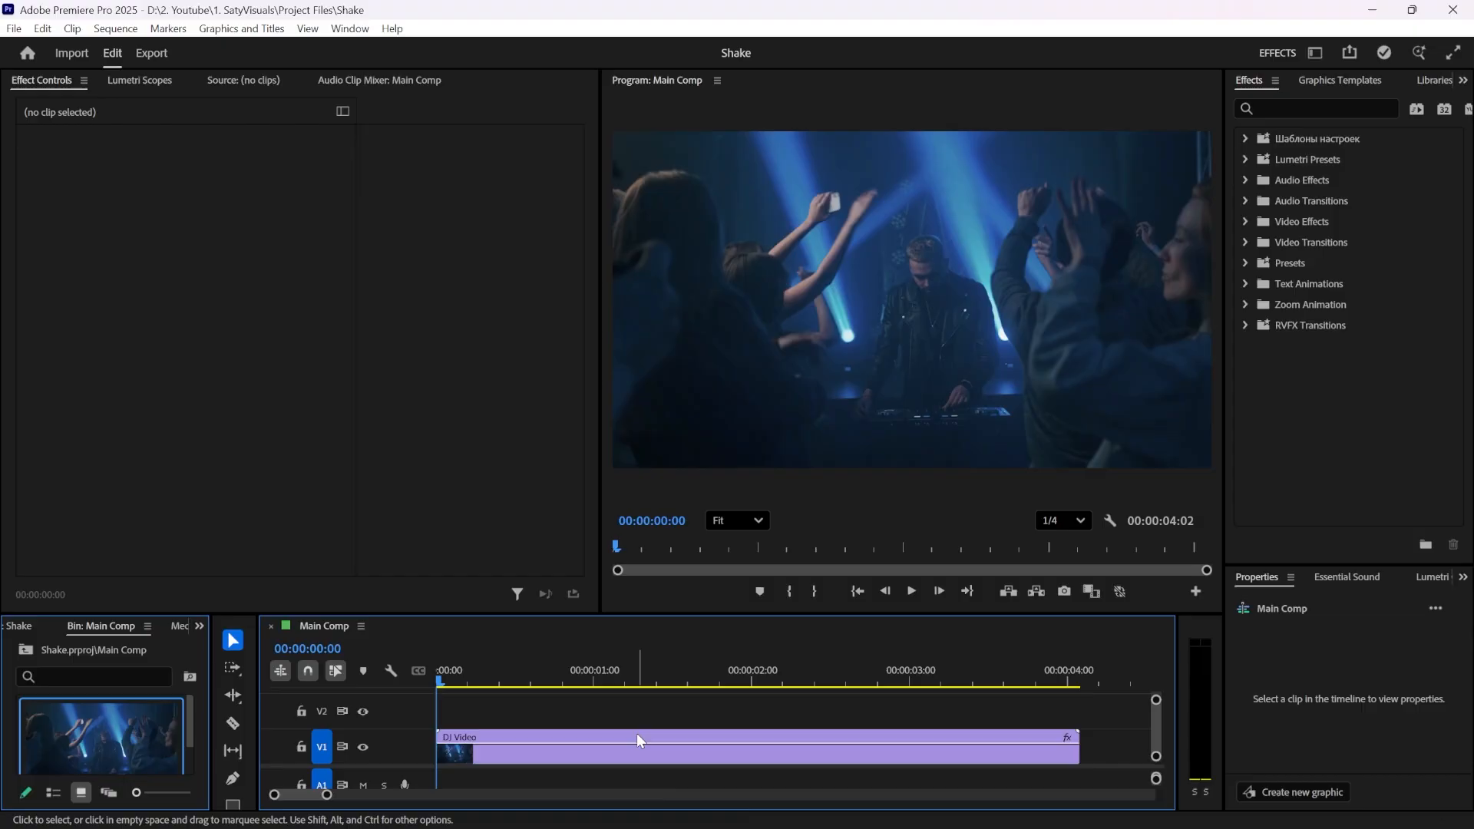
# Select the DJ Video clip on V1 and focus the Effects panel search field.
pyautogui.click(639, 746)
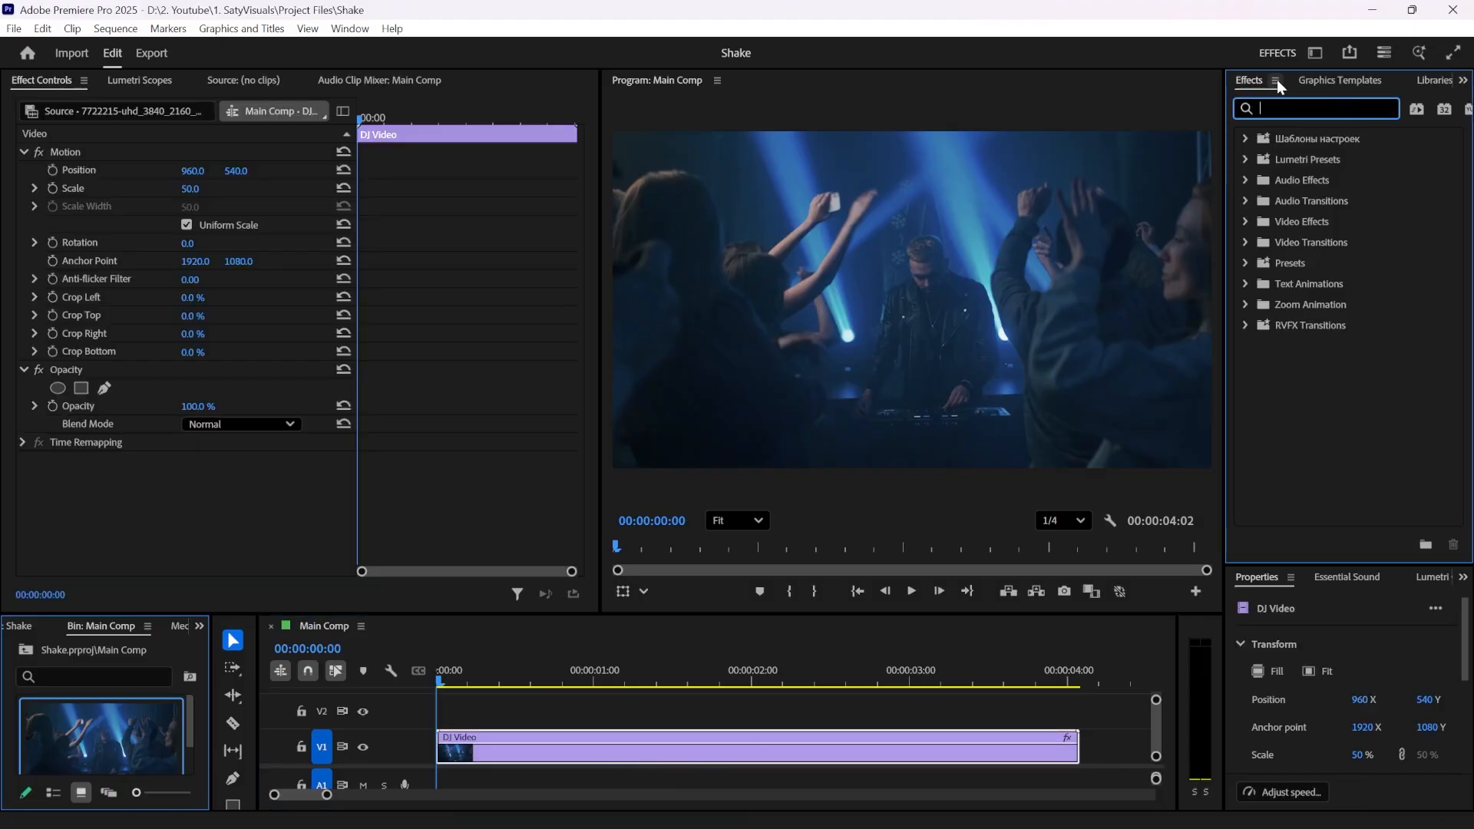
pyautogui.click(349, 28)
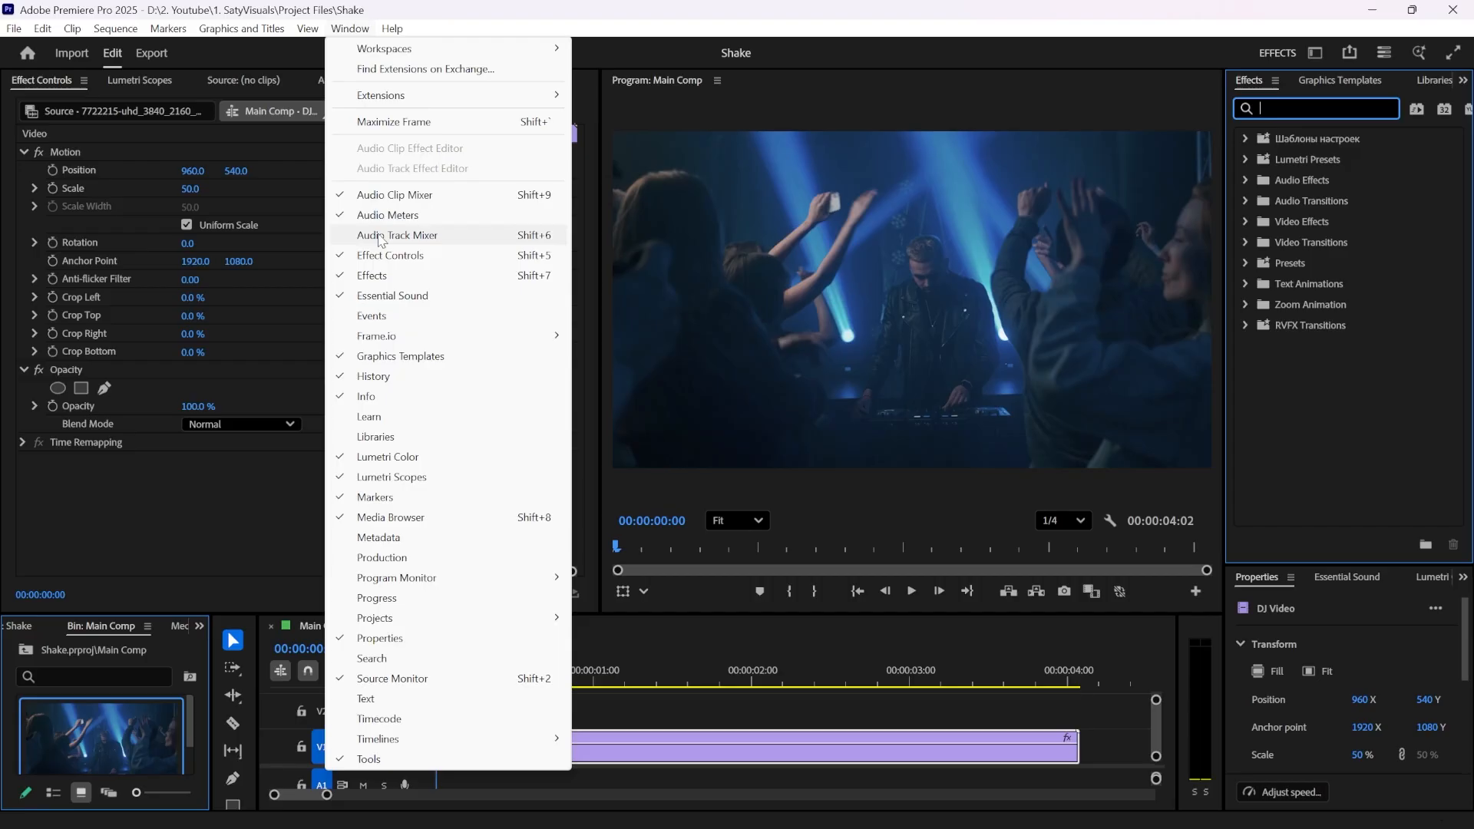
pyautogui.click(395, 196)
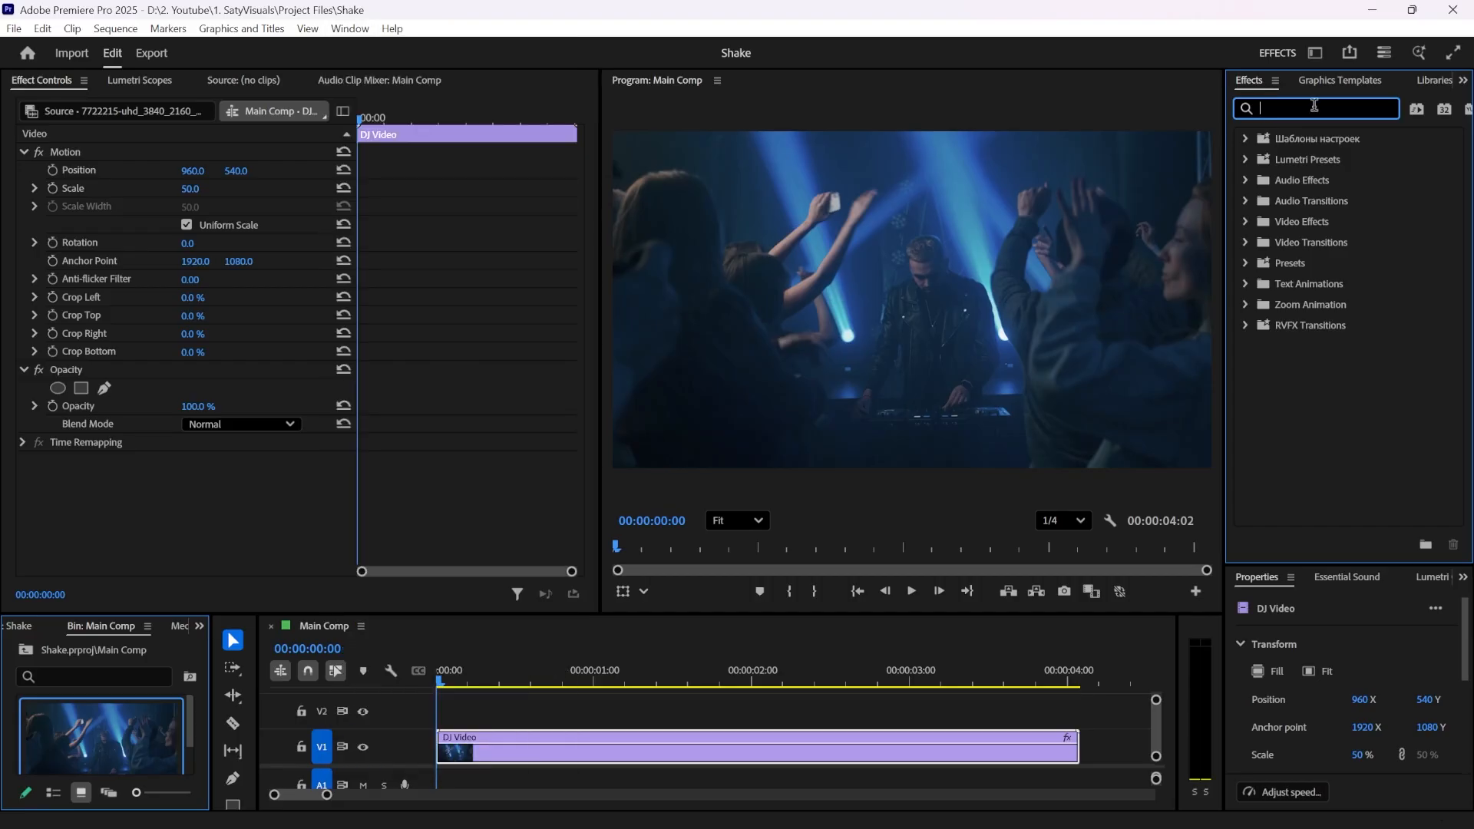
# Search the Effects panel for "shake camera" to find FI: Camera Shake FX.
pyautogui.write('shake camera')
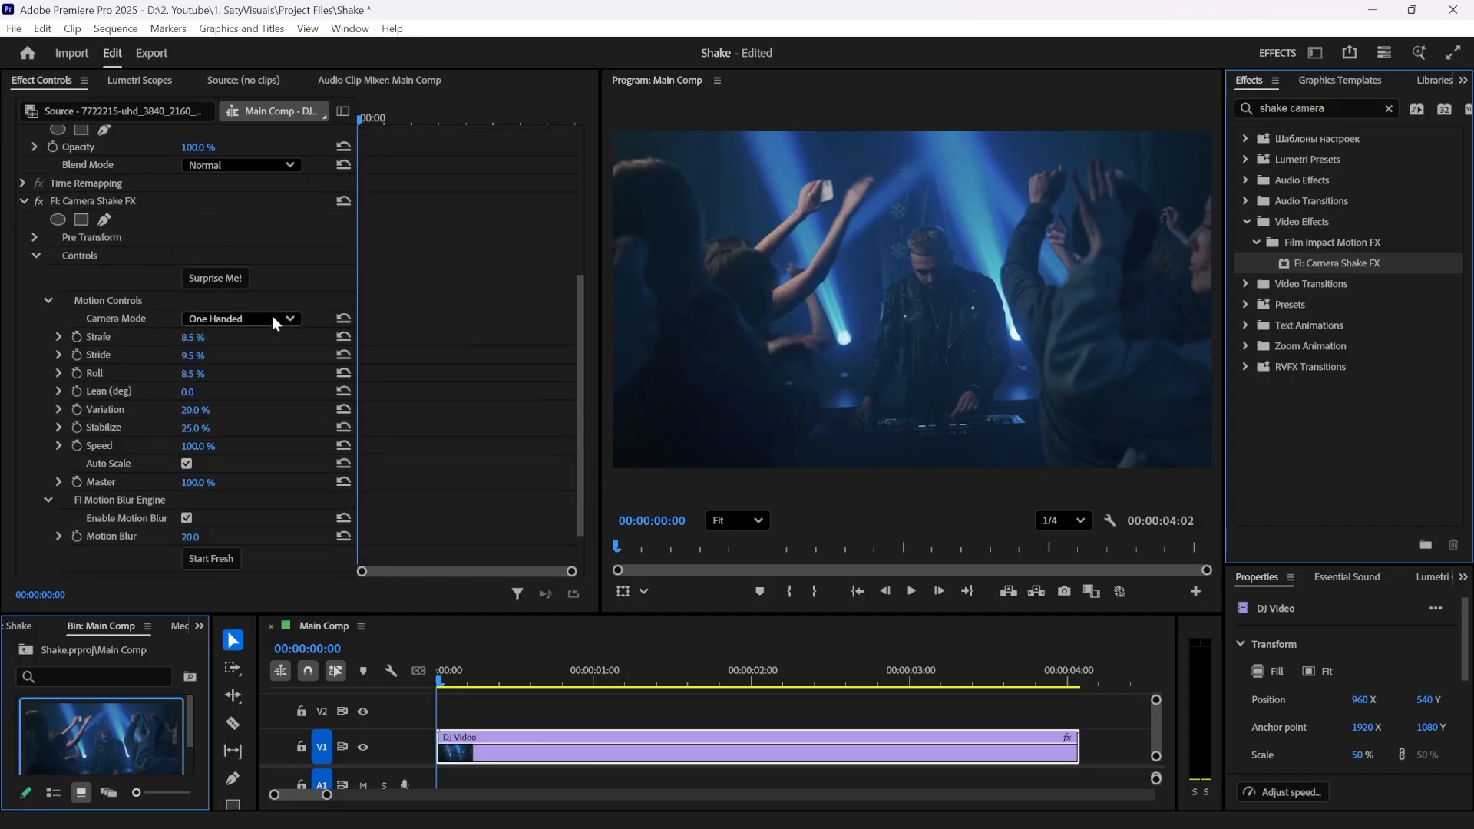
# Set the Camera Shake FX camera mode to Earthquake.
pyautogui.click(240, 318)
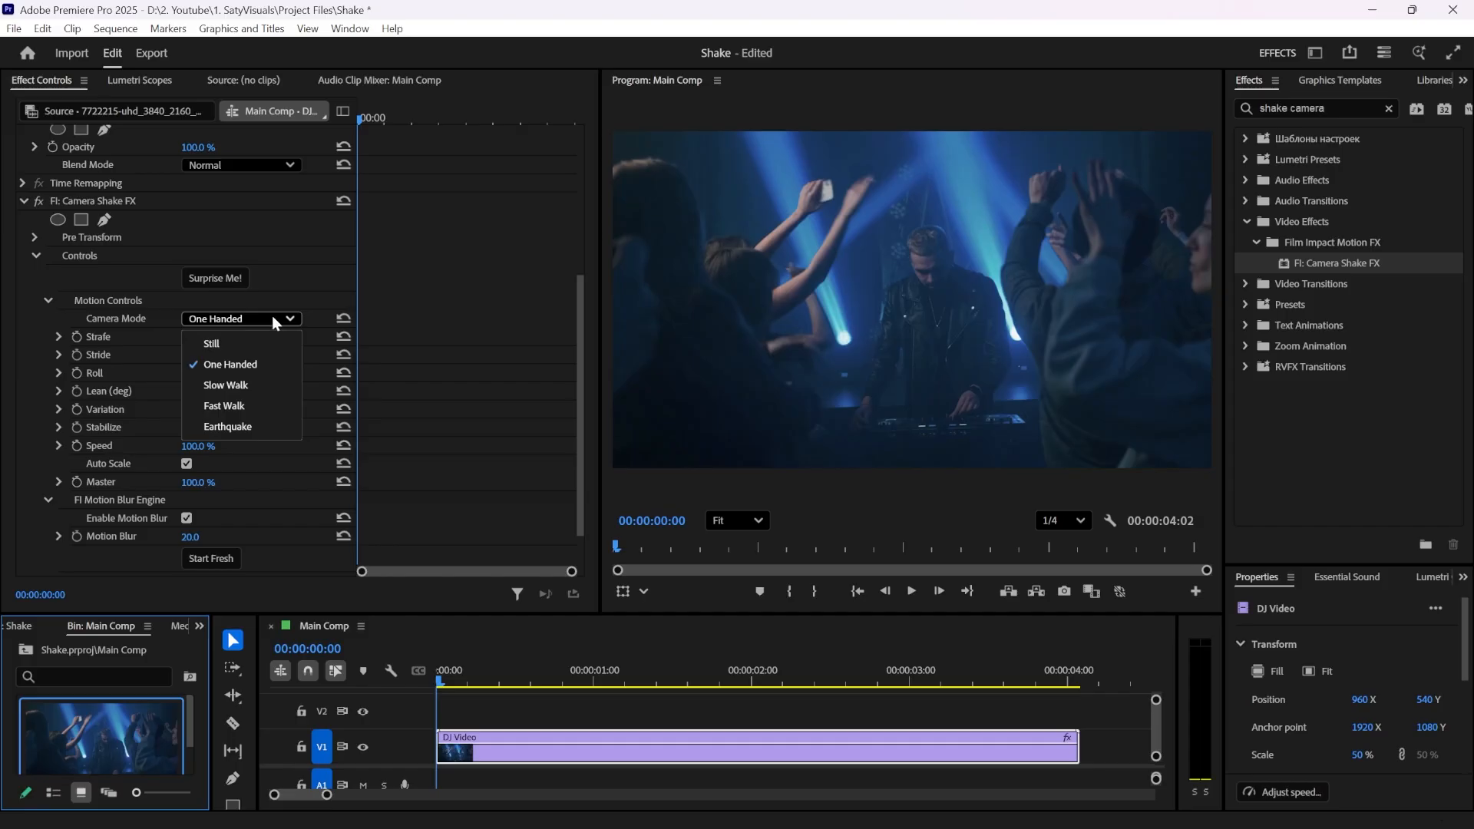
pyautogui.click(227, 427)
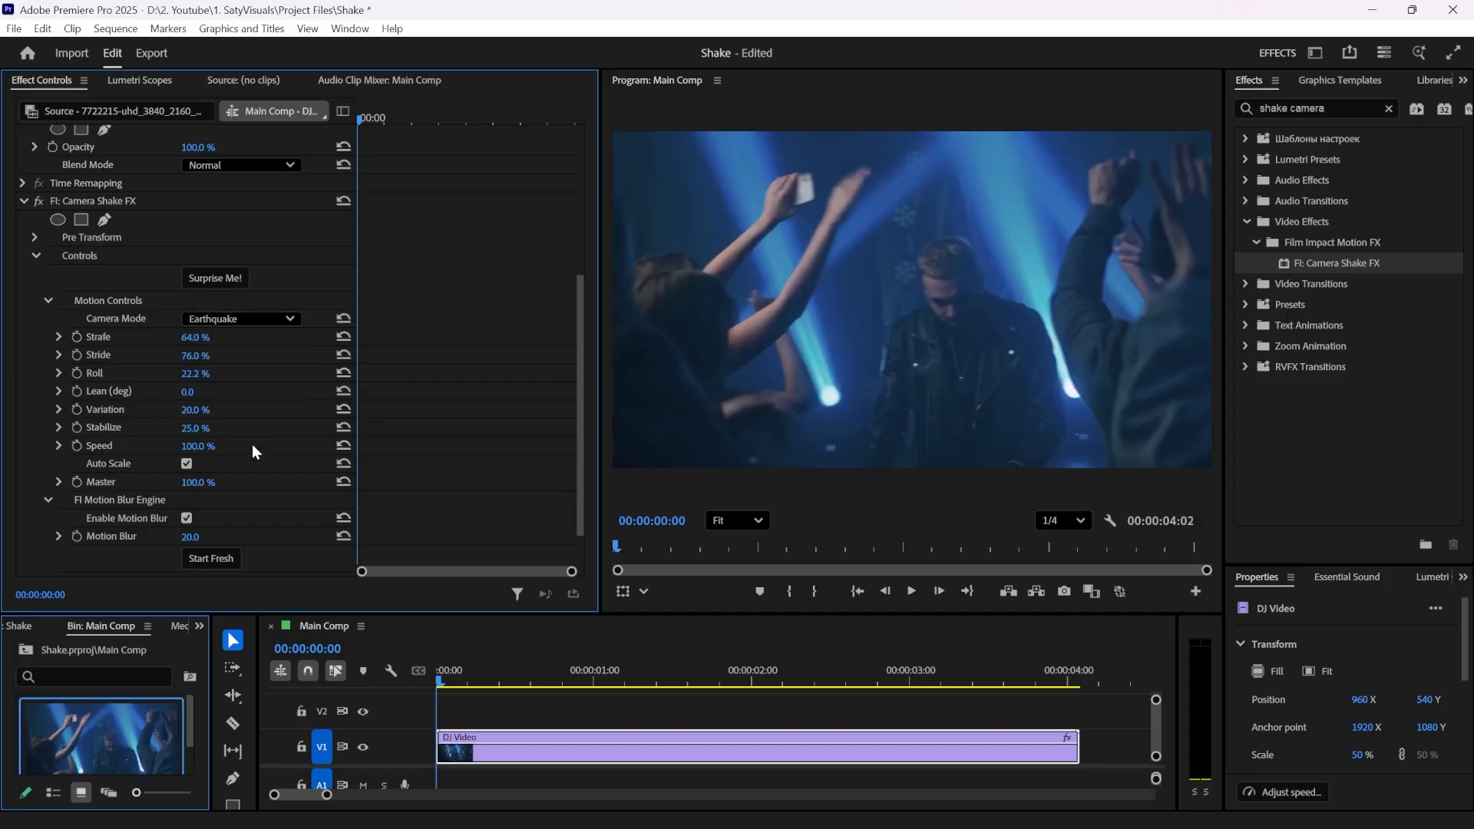
pyautogui.moveTo(218, 498)
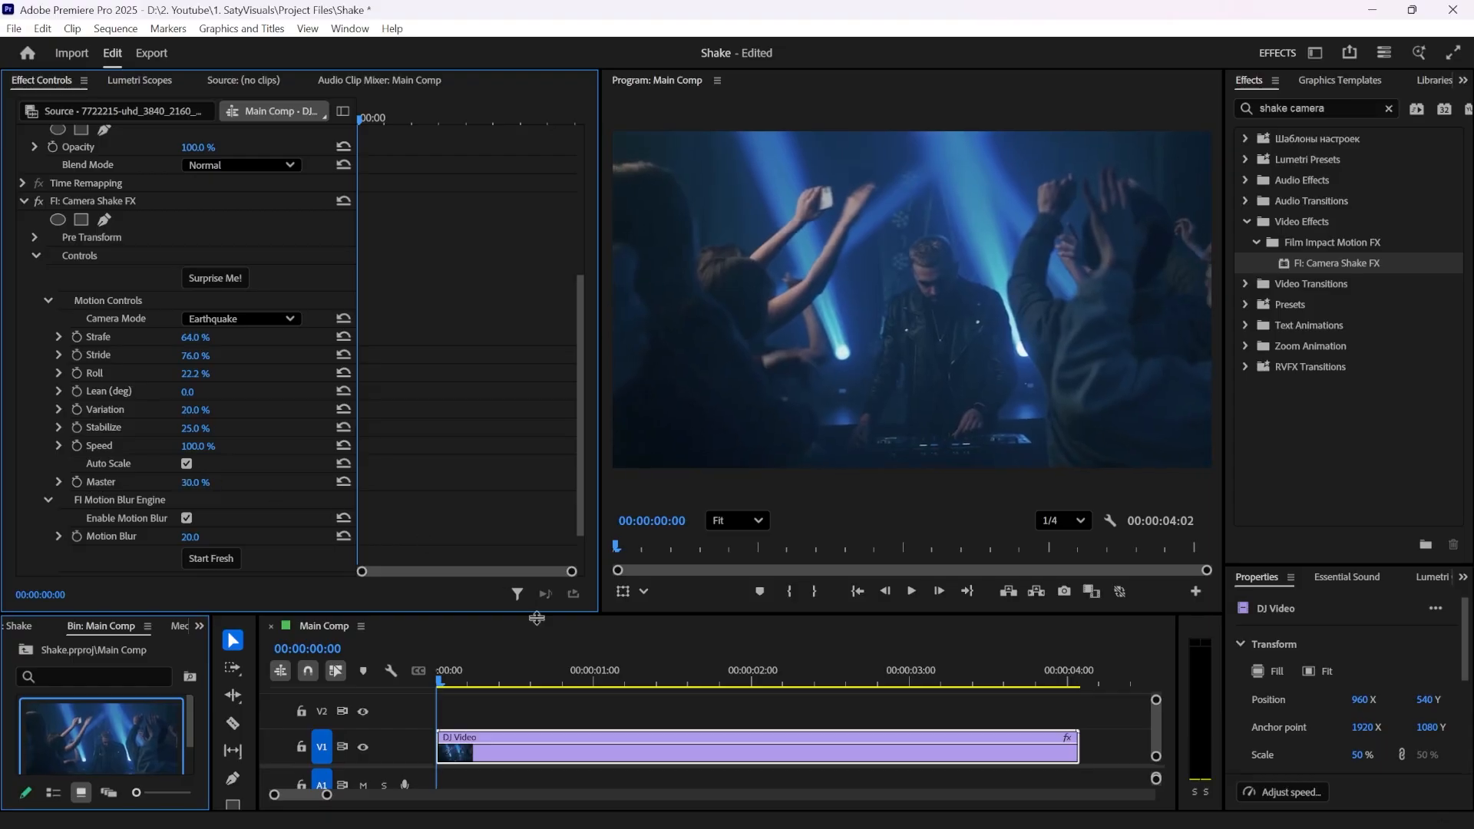
pyautogui.moveTo(487, 712)
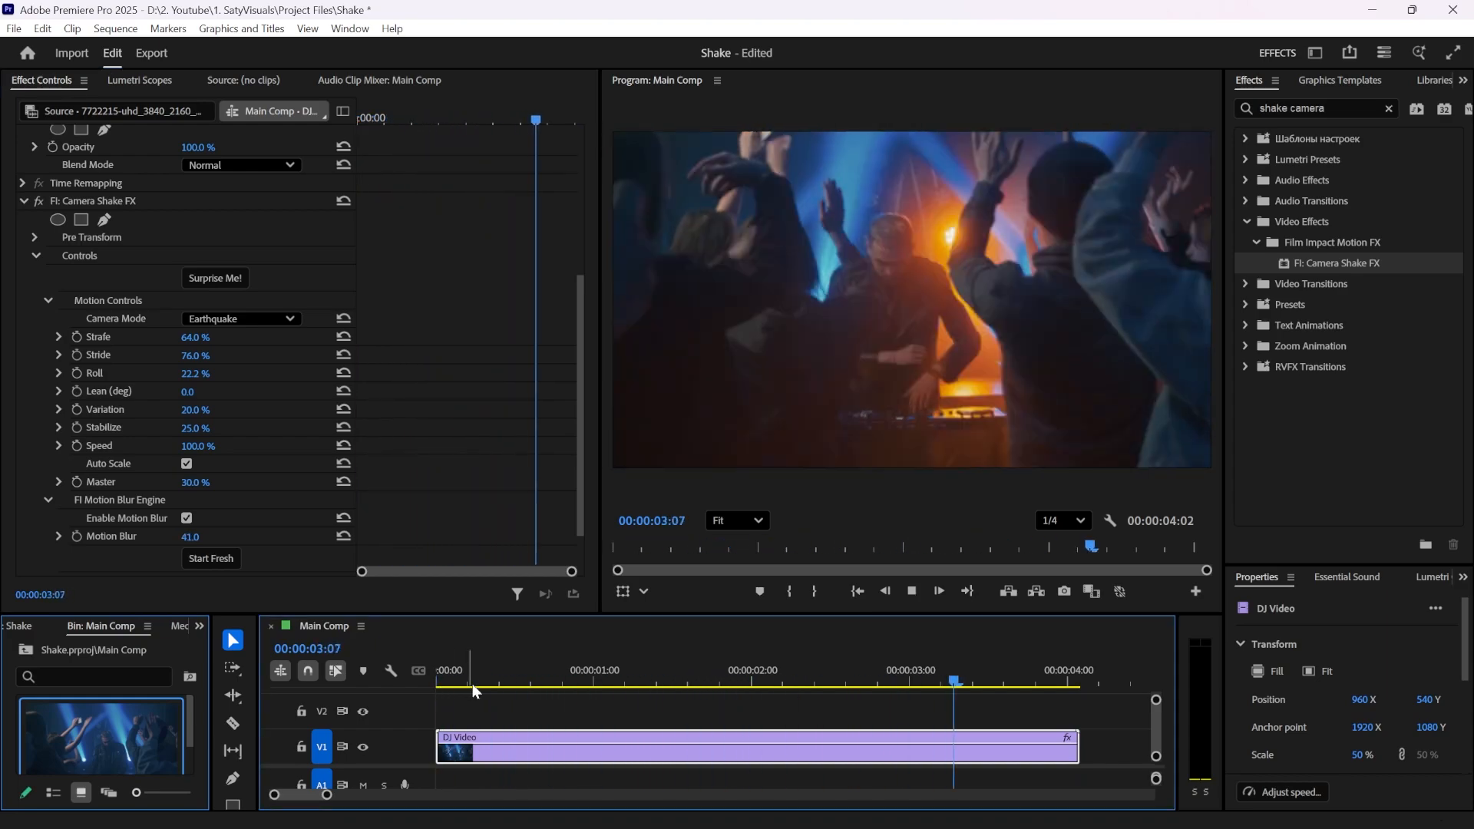
# Jump the playhead back near the start to replay the shaking clip.
pyautogui.click(612, 669)
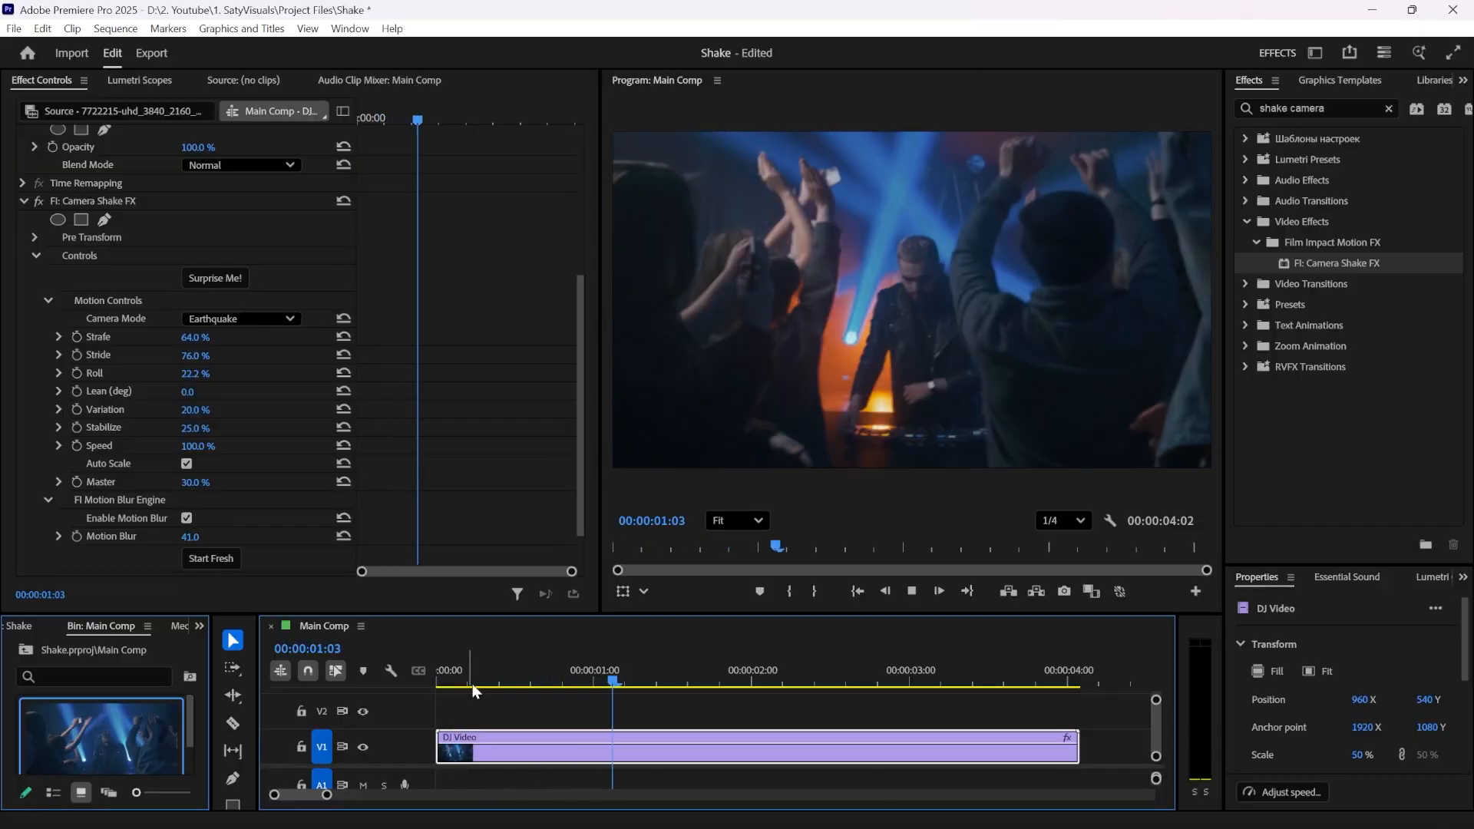